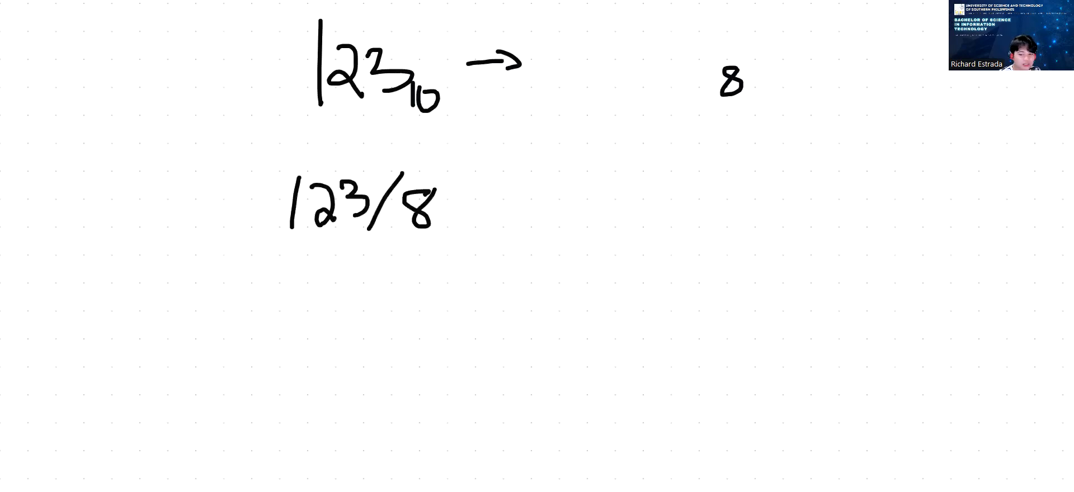
Write the division 123/8 by hand to begin the decimal-to-octal conversion
drag(465, 205, 507, 206)
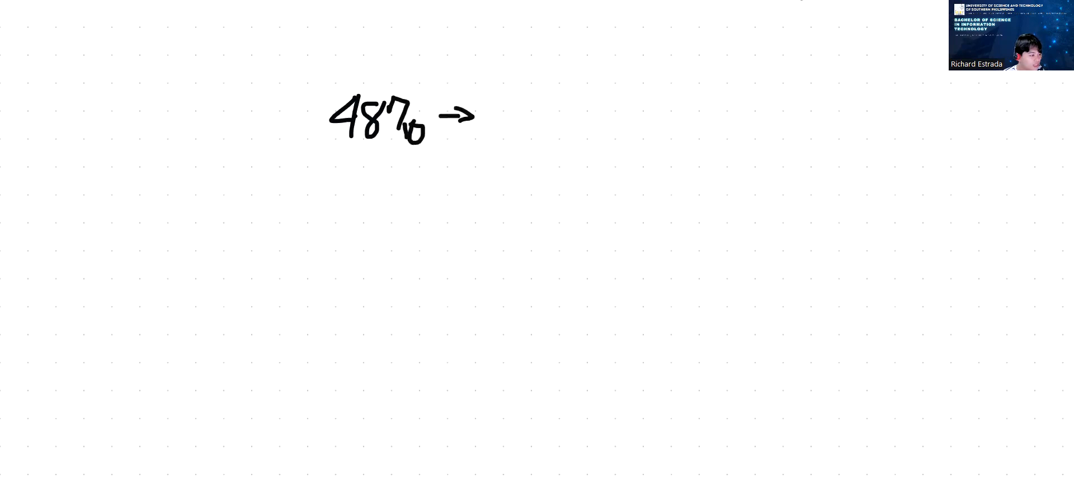
Write 16 as the target base, then the division 487/16 = 30.1 below it
drag(613, 120, 640, 140)
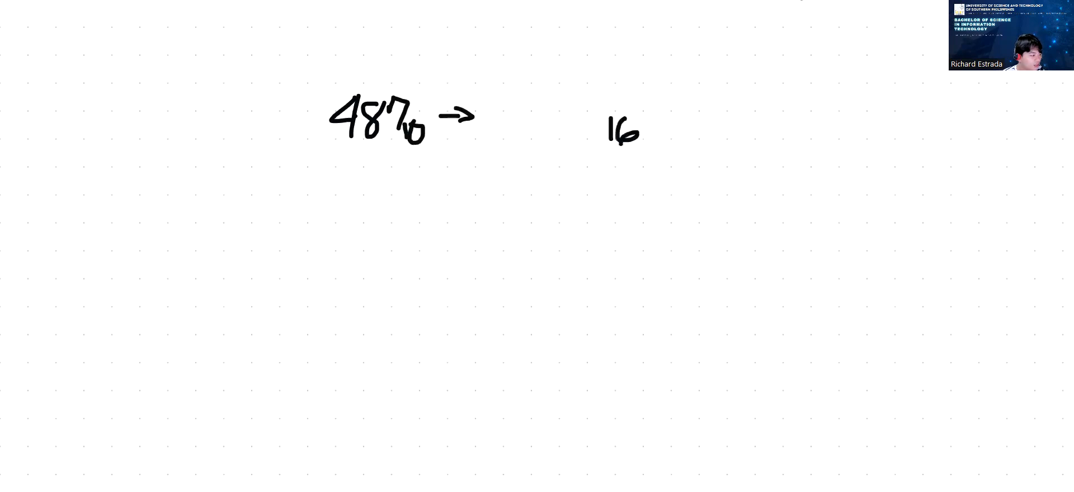
drag(294, 198, 487, 202)
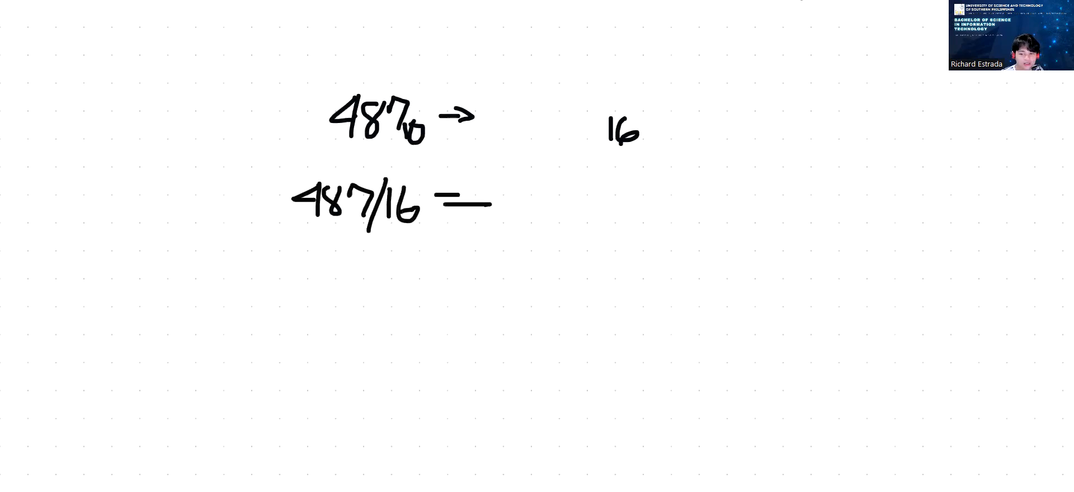
drag(527, 206, 610, 212)
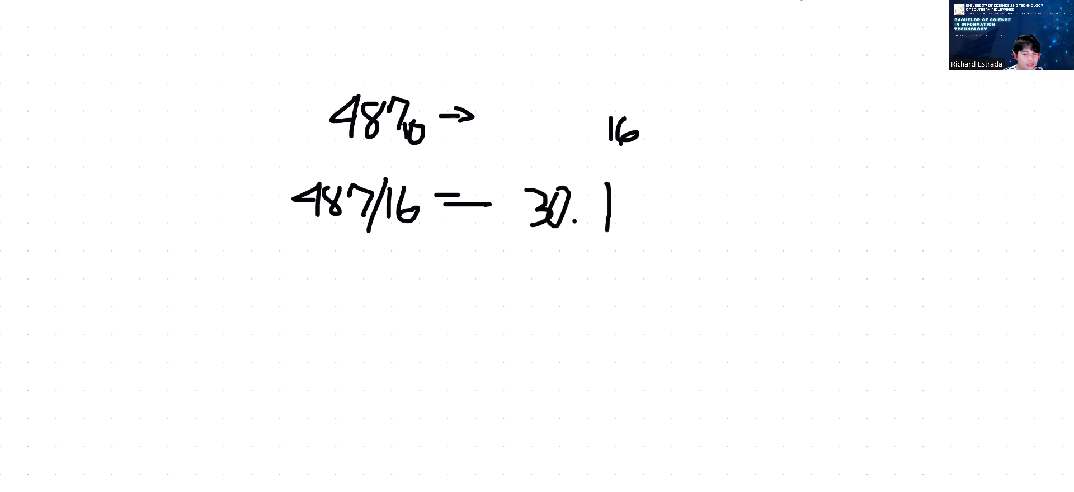